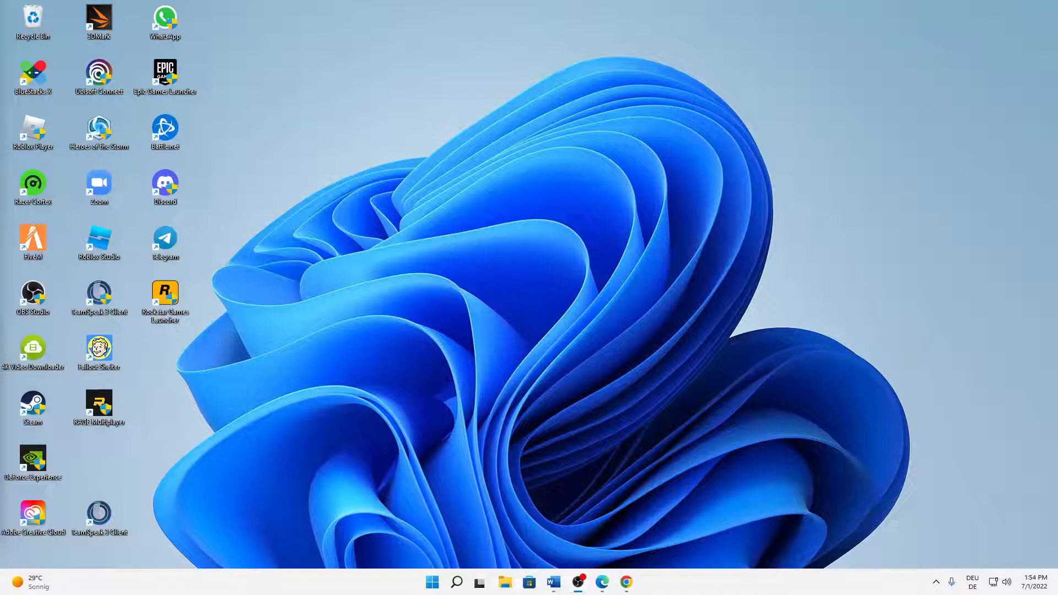
mouse_move(83, 453)
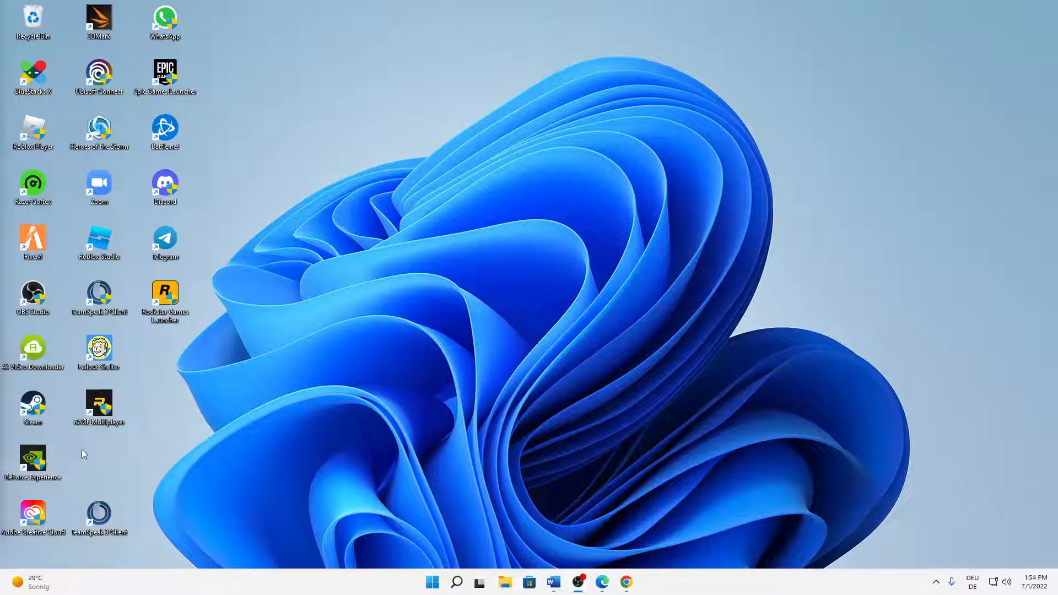
mouse_move(72, 459)
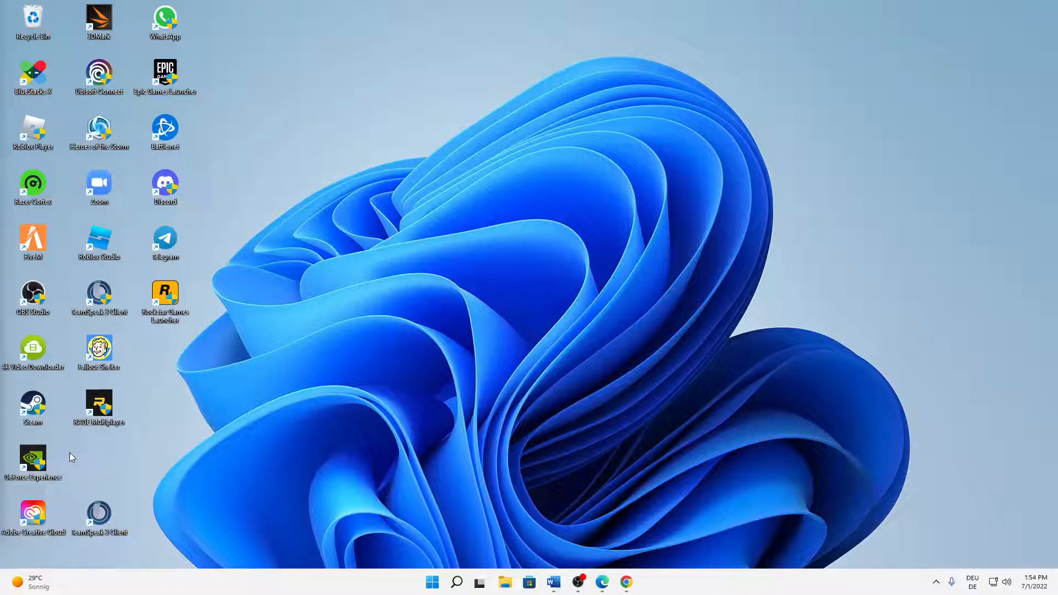
mouse_move(70, 454)
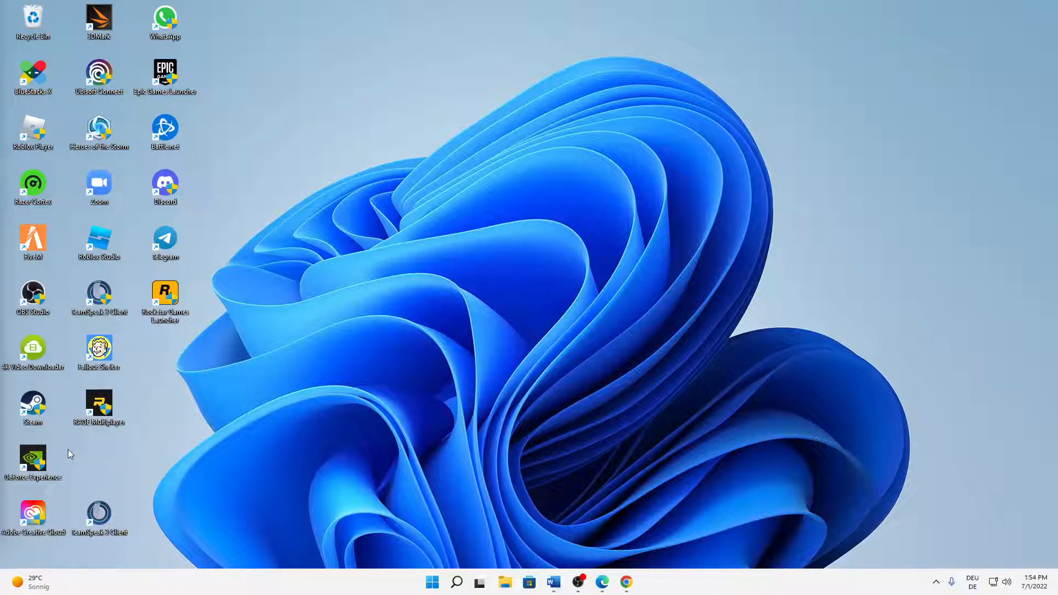
mouse_move(64, 449)
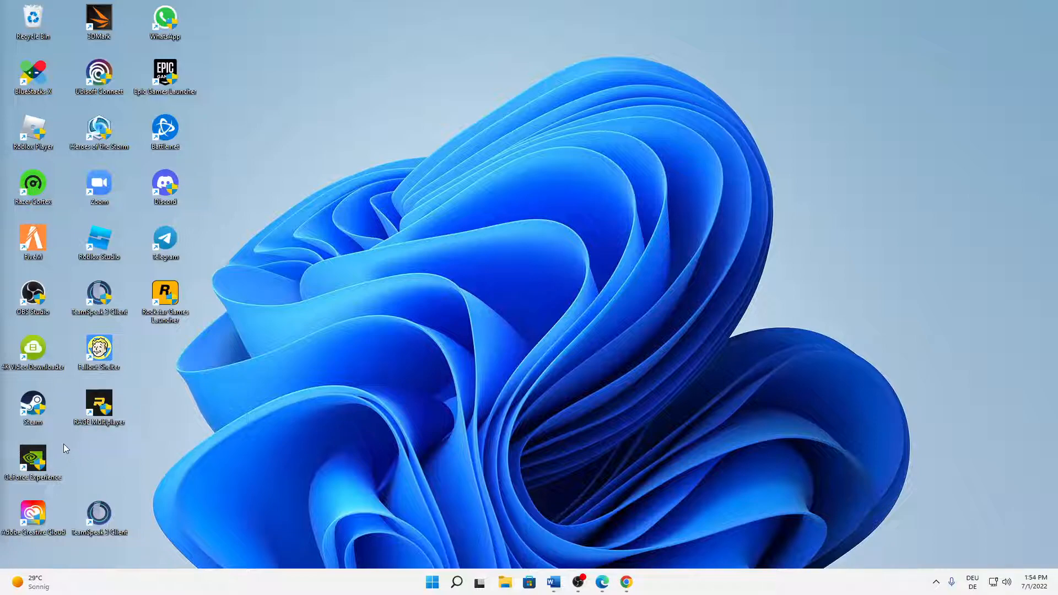
mouse_move(71, 458)
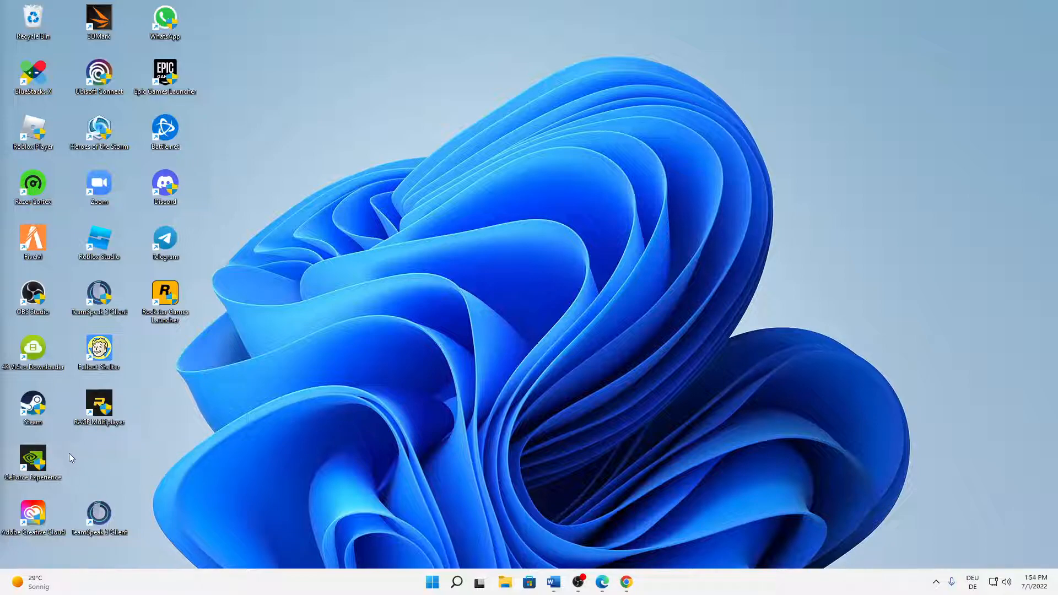
mouse_move(64, 455)
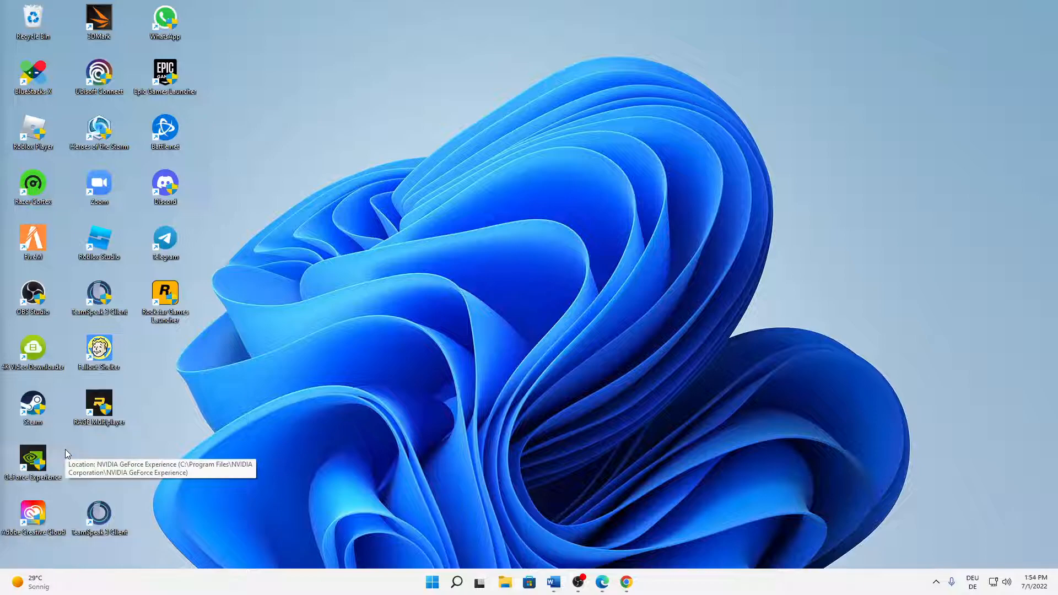
mouse_move(355, 472)
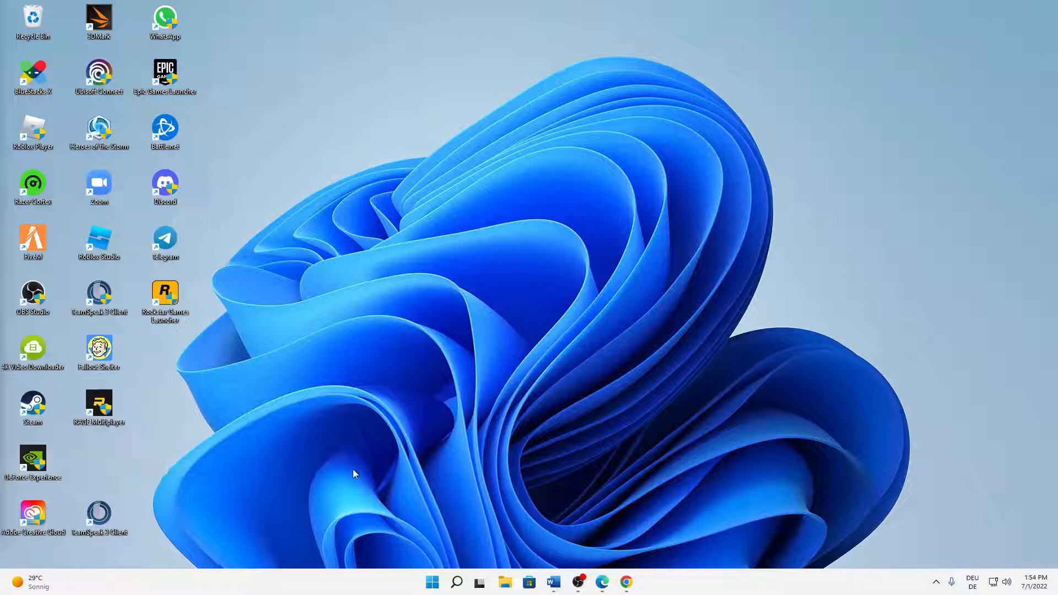
mouse_move(225, 412)
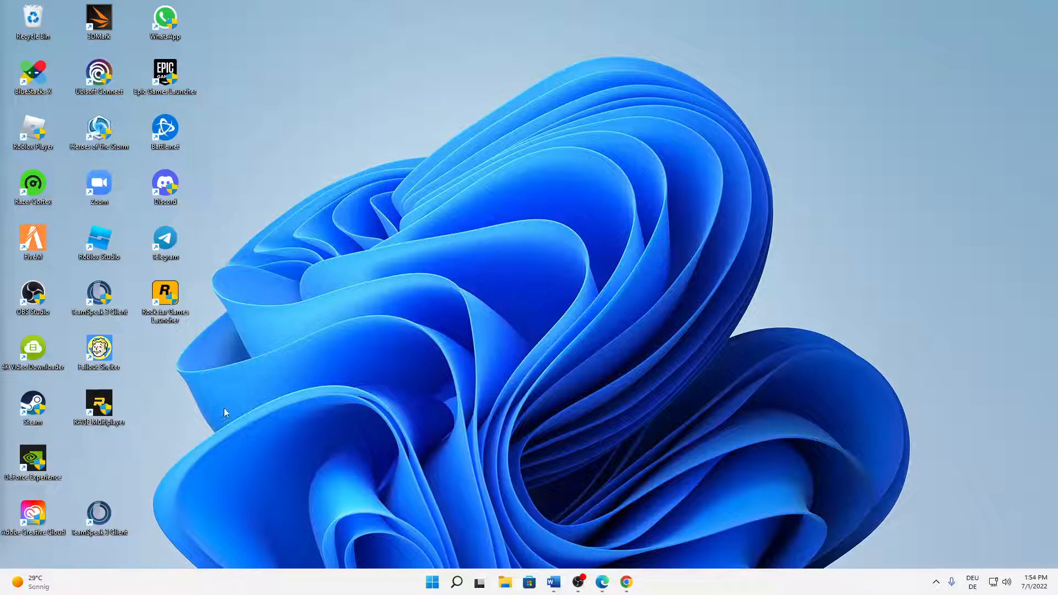
mouse_move(171, 469)
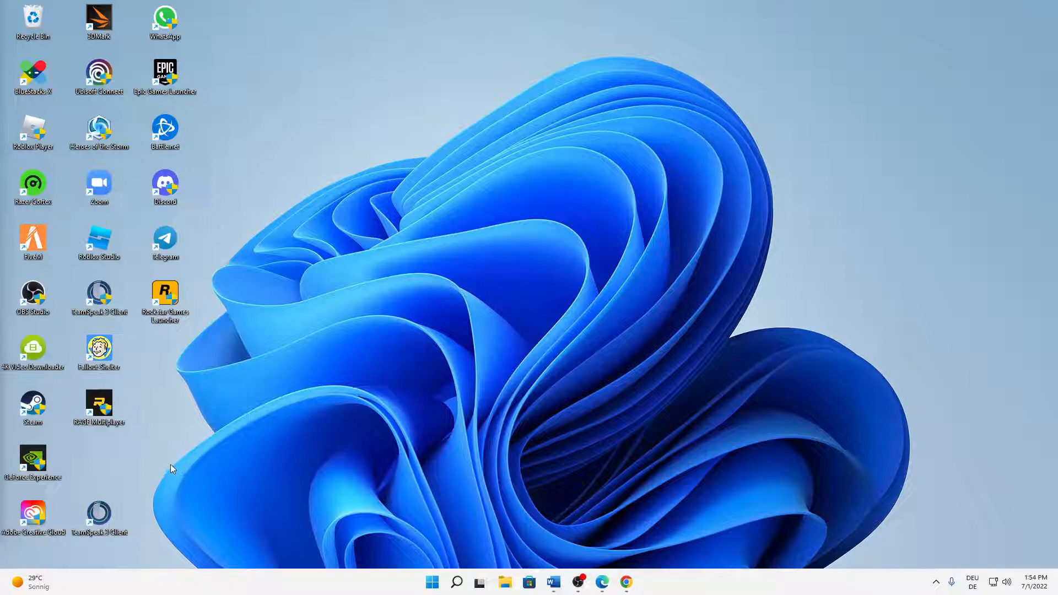
mouse_move(187, 451)
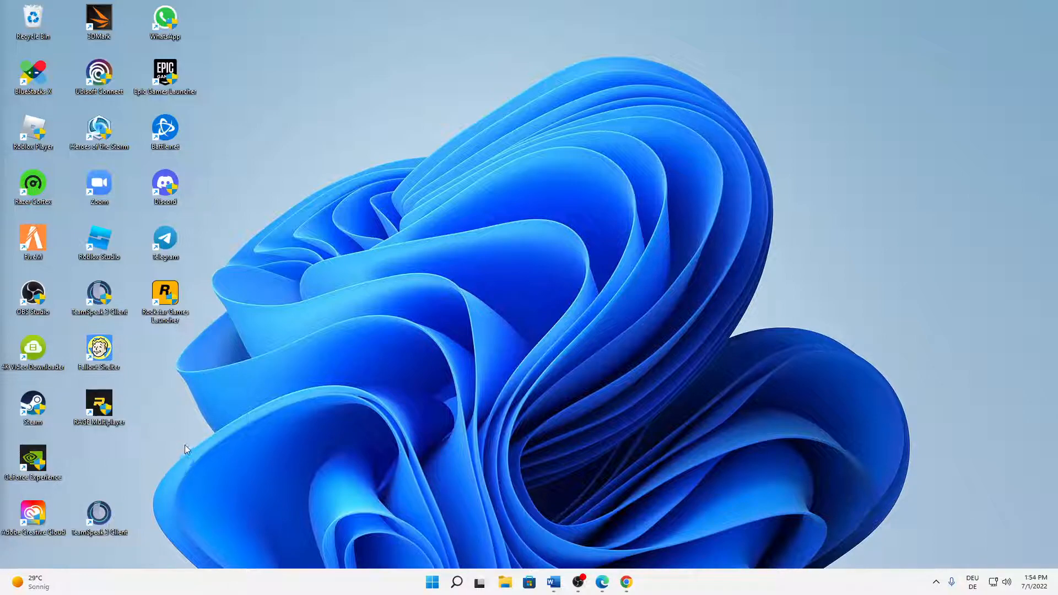
mouse_move(175, 468)
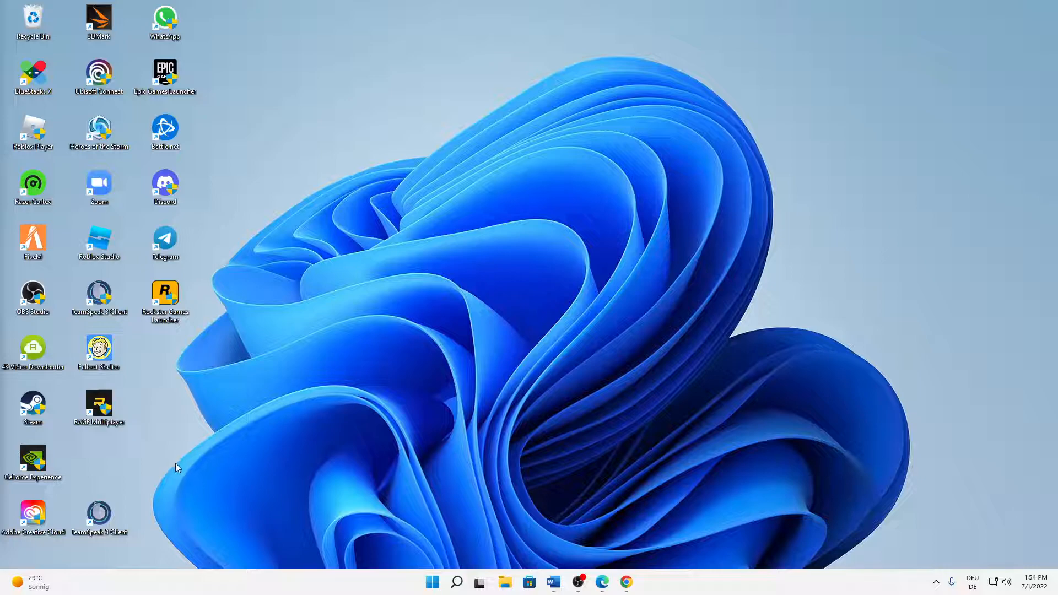
mouse_move(479, 582)
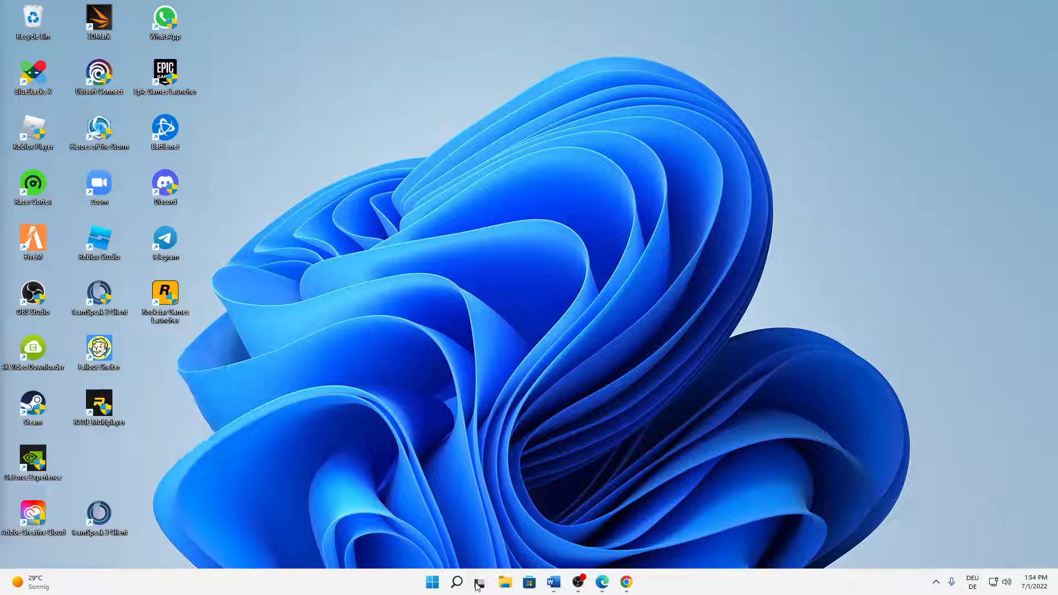
Search Windows for 'tas' to bring up Task Manager as the best match
right_click(372, 382)
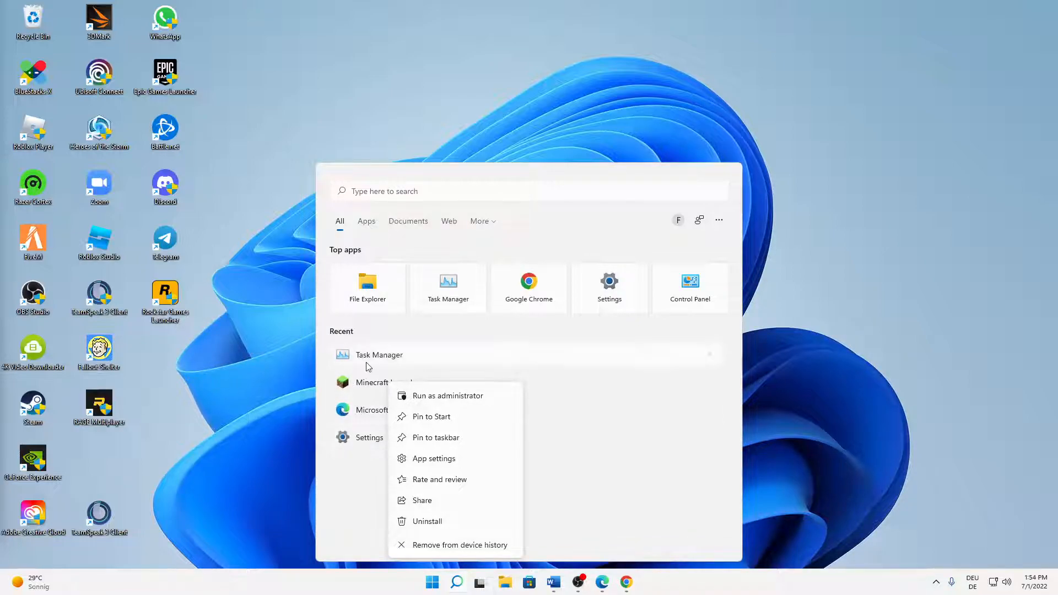
mouse_move(448, 396)
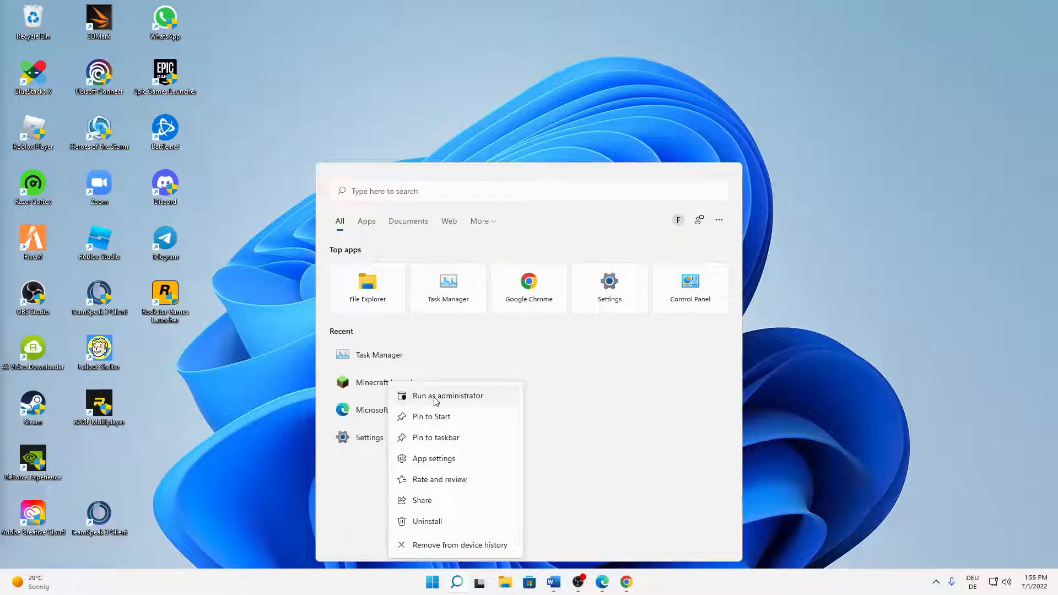
mouse_move(481, 404)
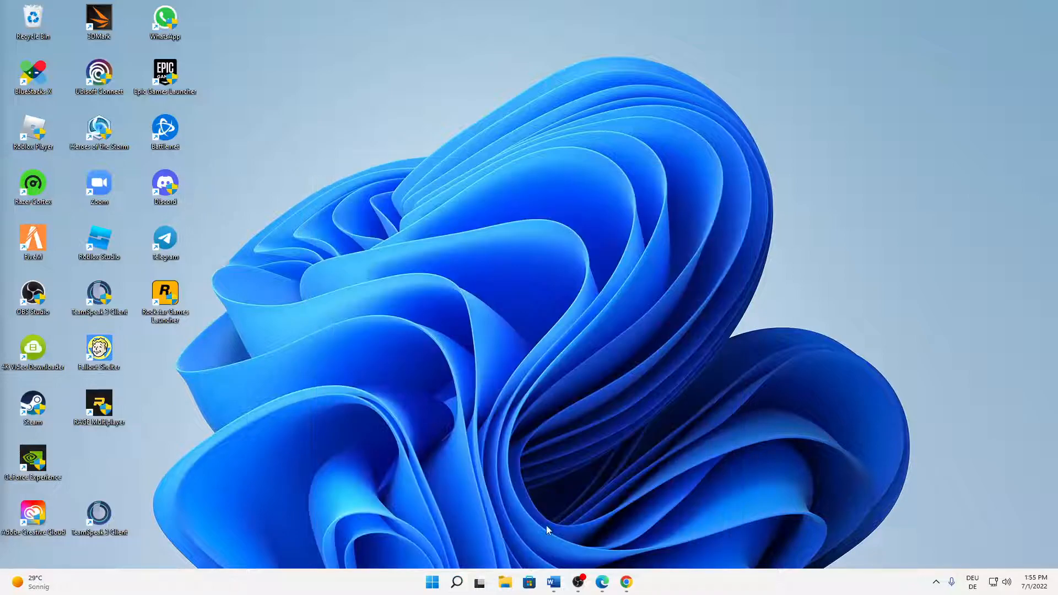
left_click(456, 582)
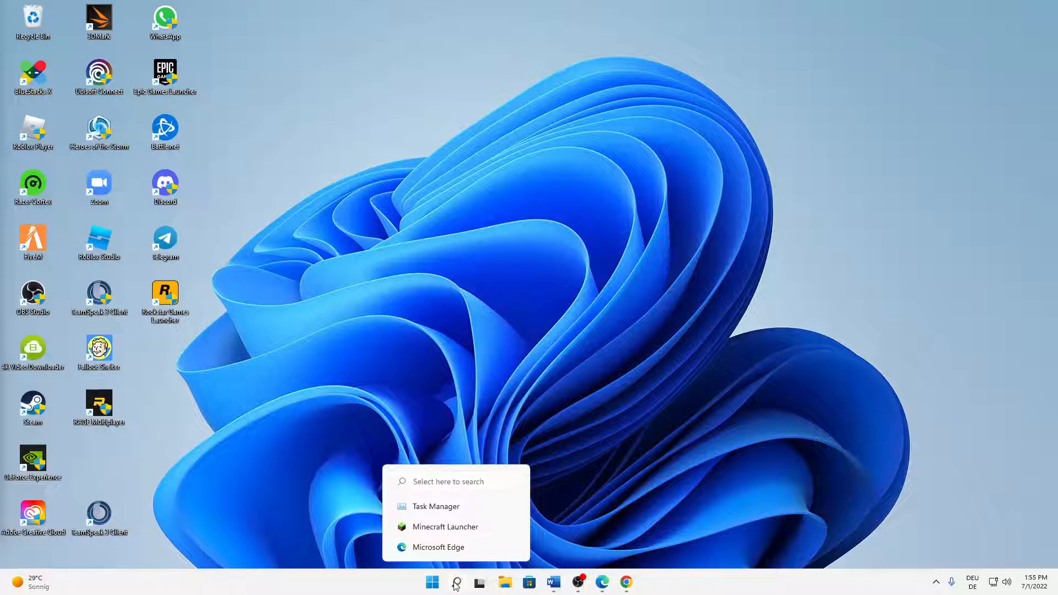
type("t")
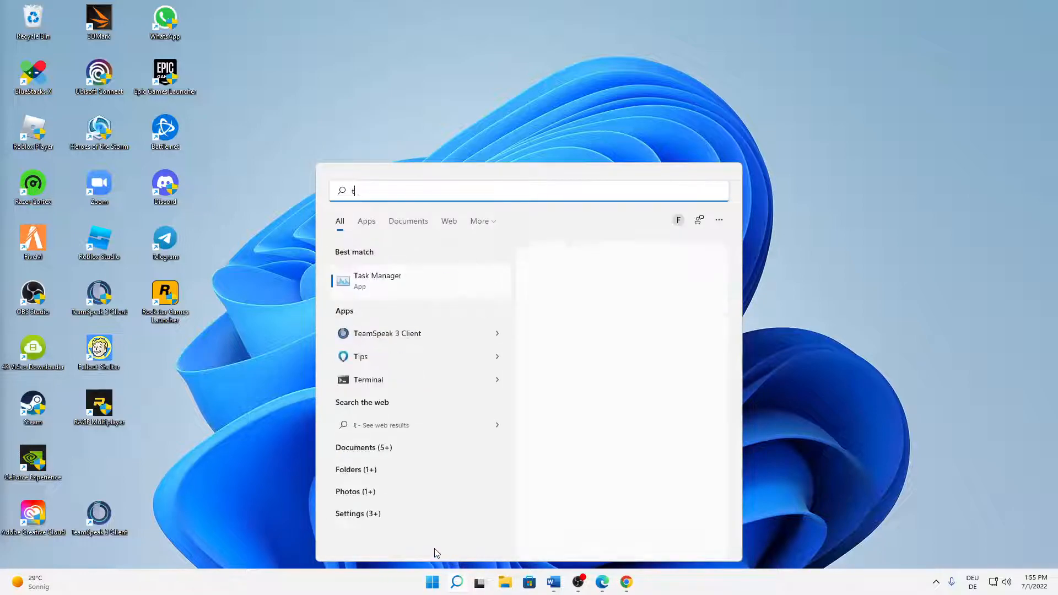
type("as")
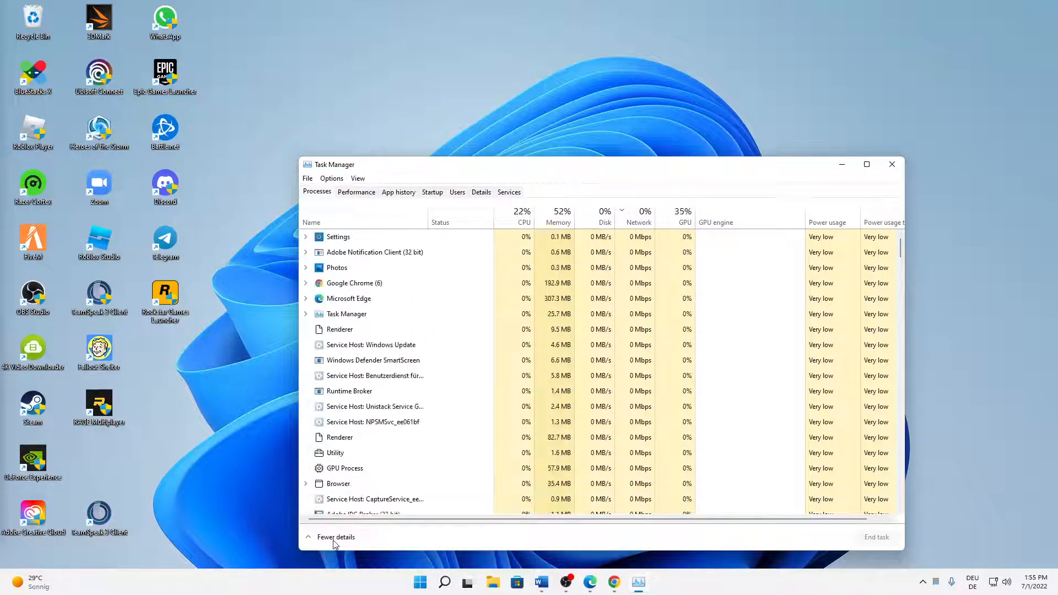
Switch Task Manager to More details and scroll the Processes tab for leftover processes
left_click(336, 537)
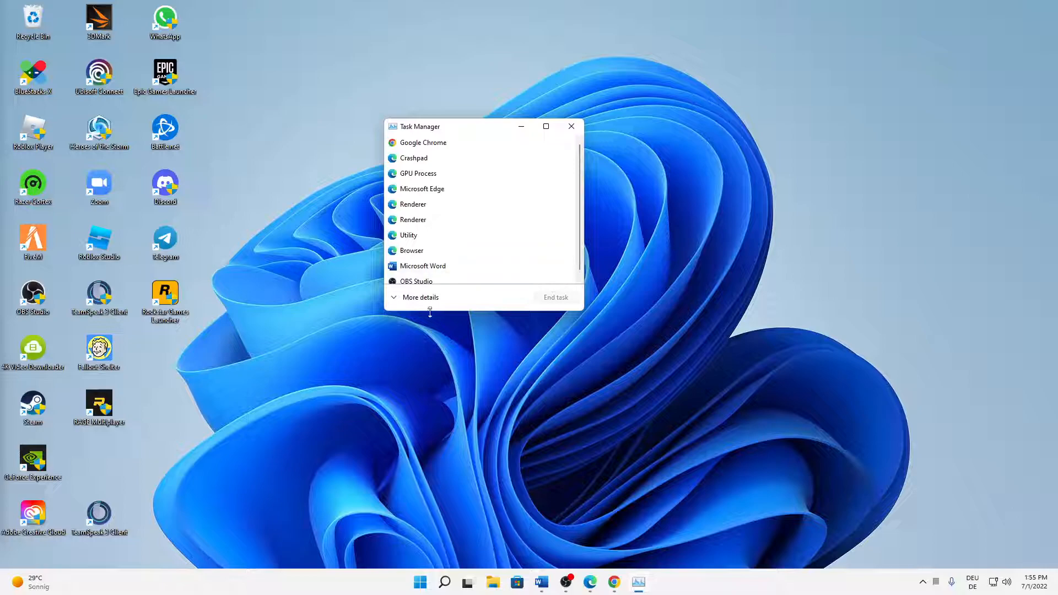
left_click(420, 297)
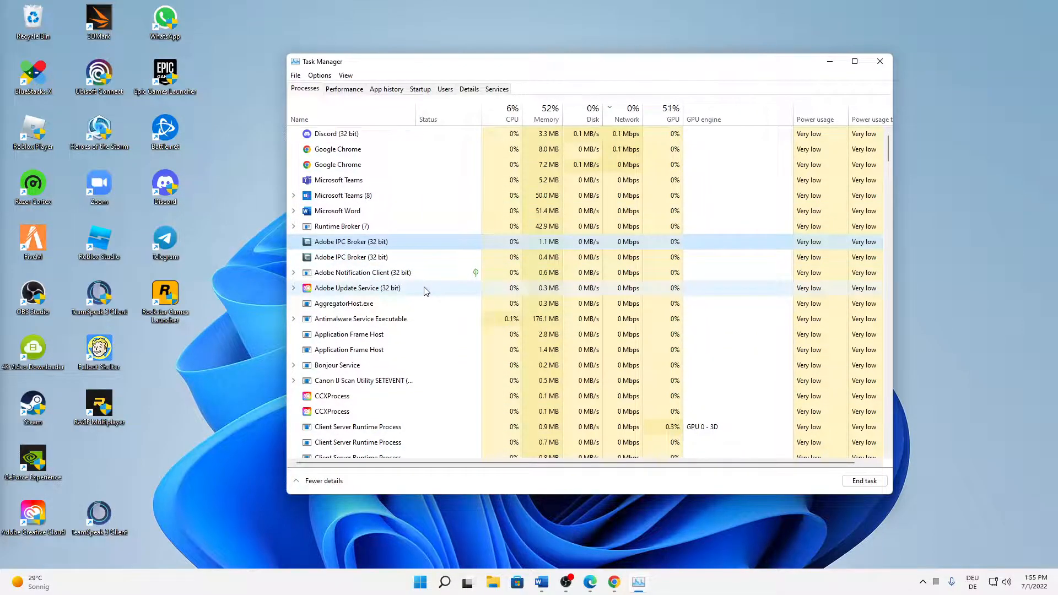
scroll("down", 3)
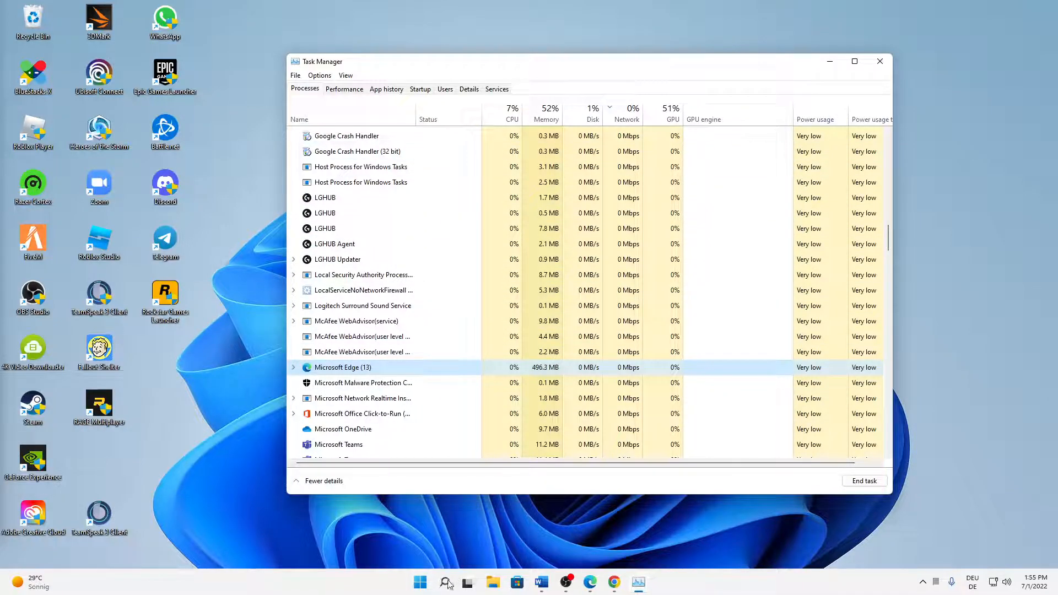
left_click(445, 582)
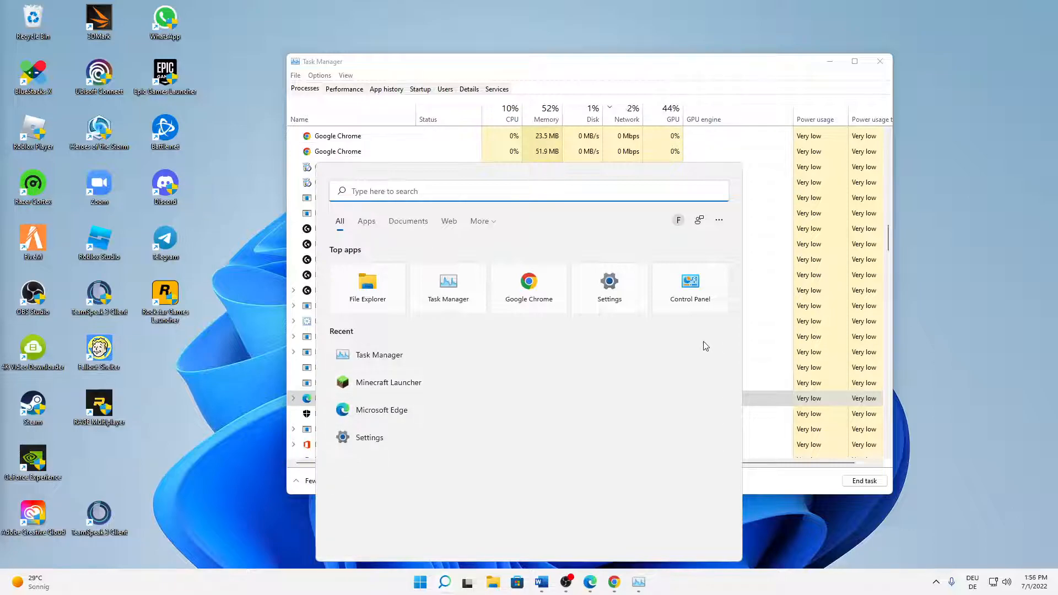
mouse_move(388, 382)
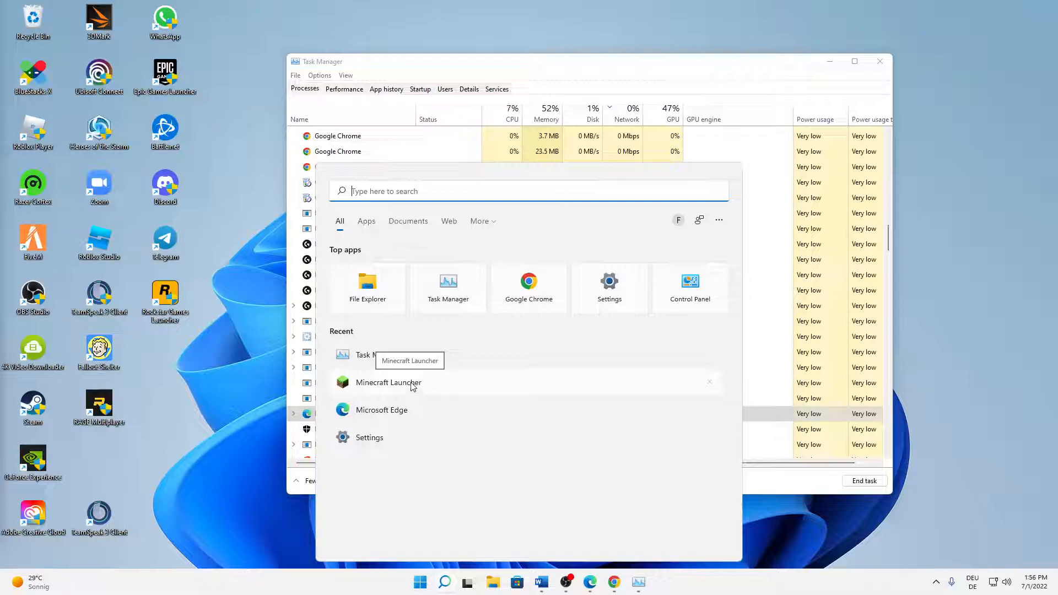
Right-click Minecraft Launcher in Start search and choose App settings
right_click(388, 382)
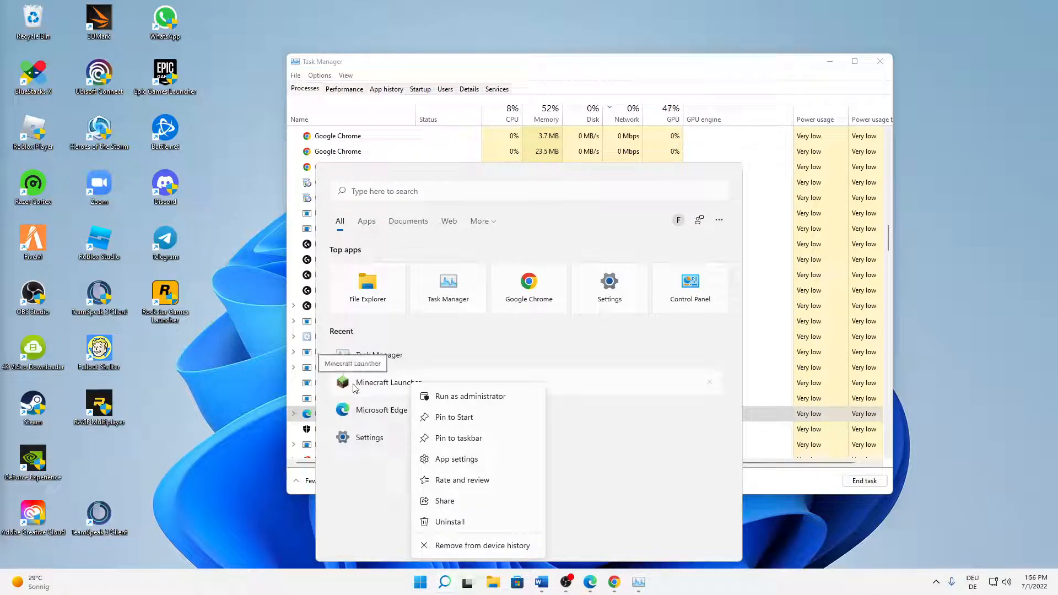
mouse_move(447, 466)
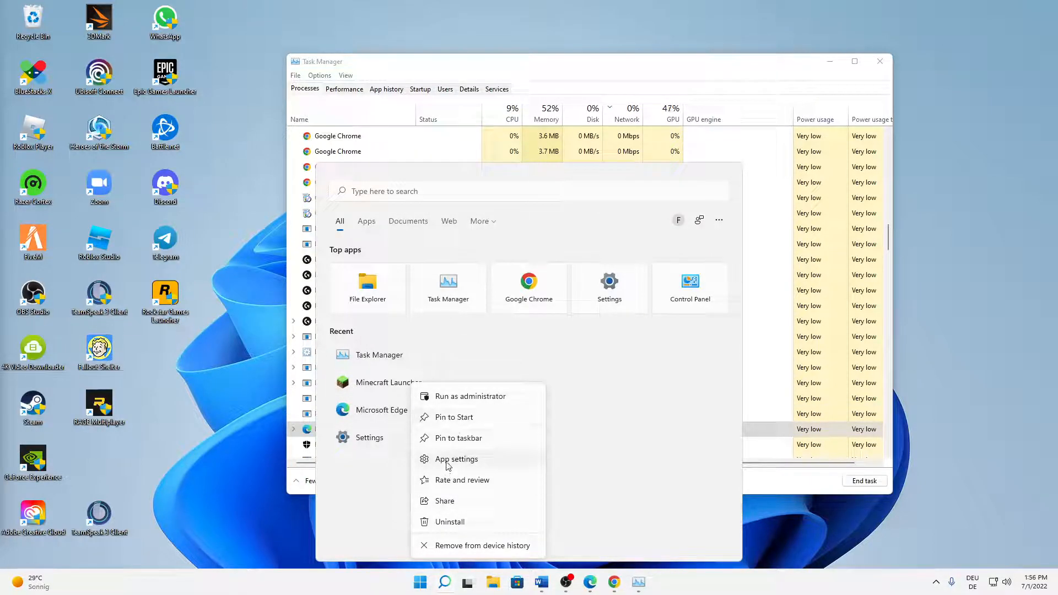
left_click(457, 459)
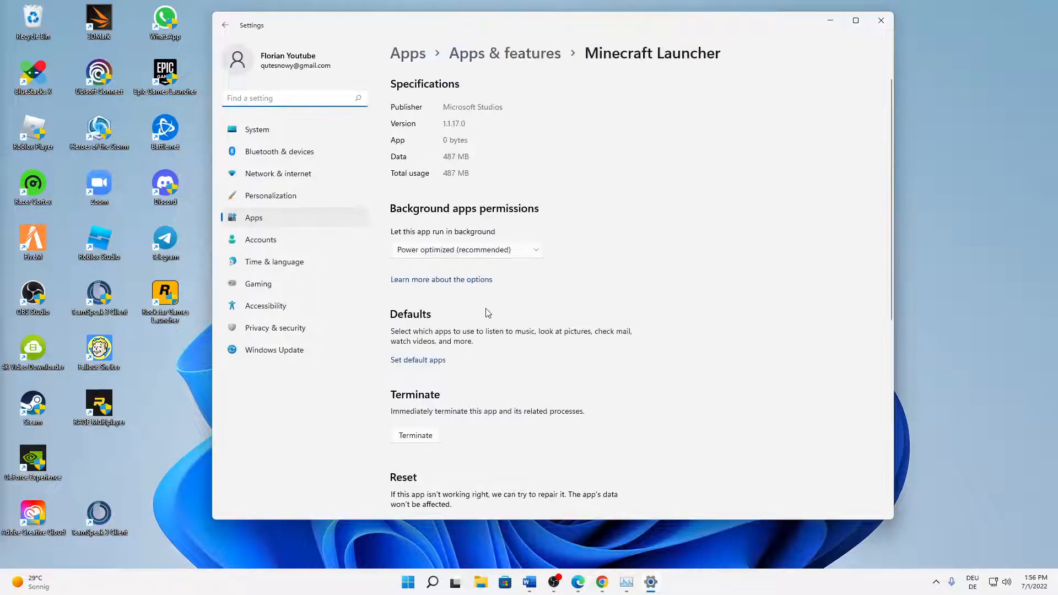
left_click(466, 249)
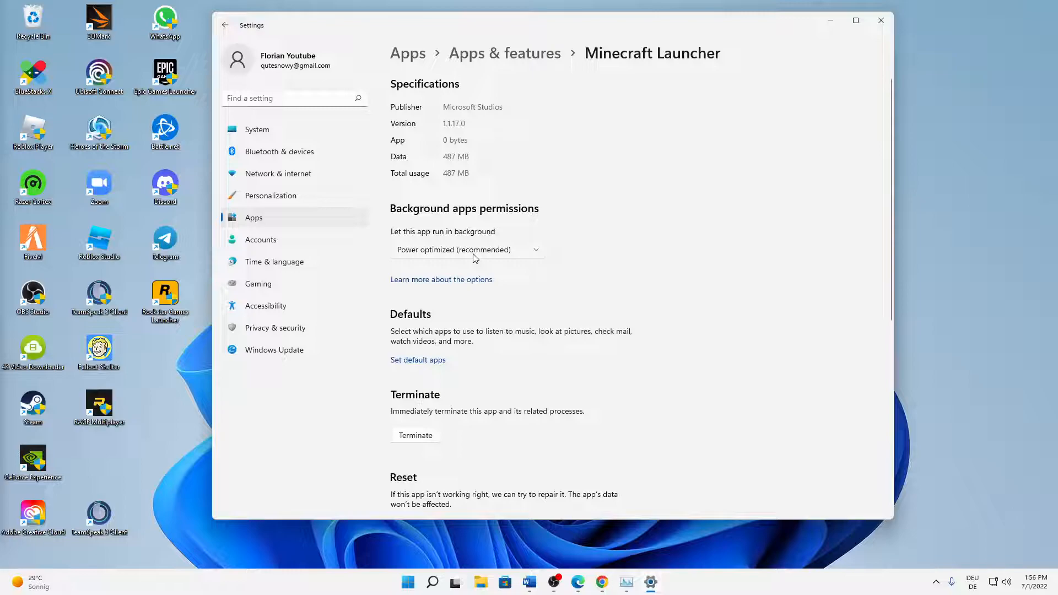
Set 'Let this app run in background' to Never and scroll down to the Reset section
left_click(467, 249)
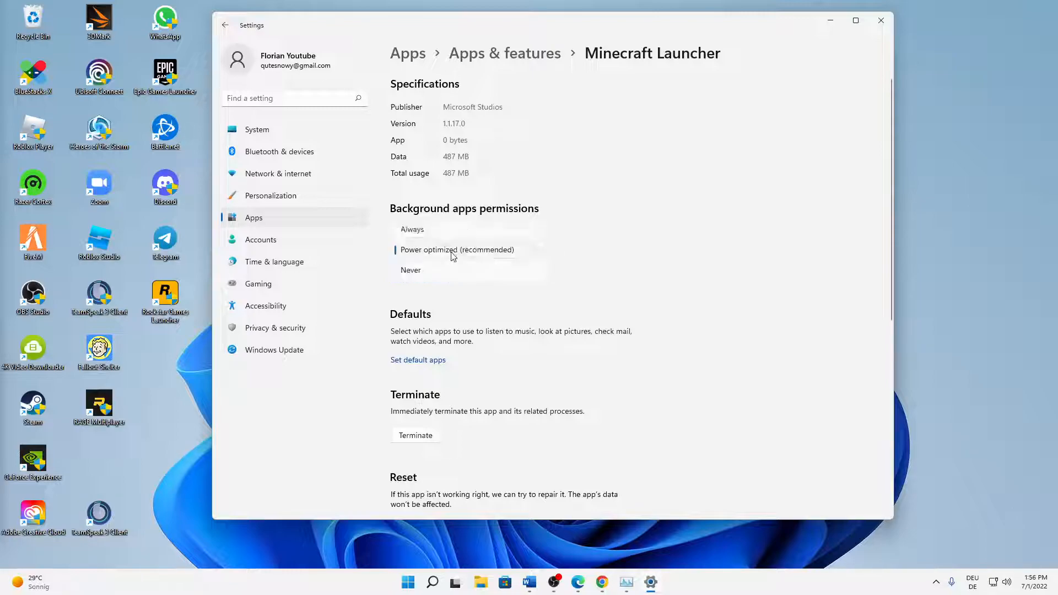
scroll("down", 3)
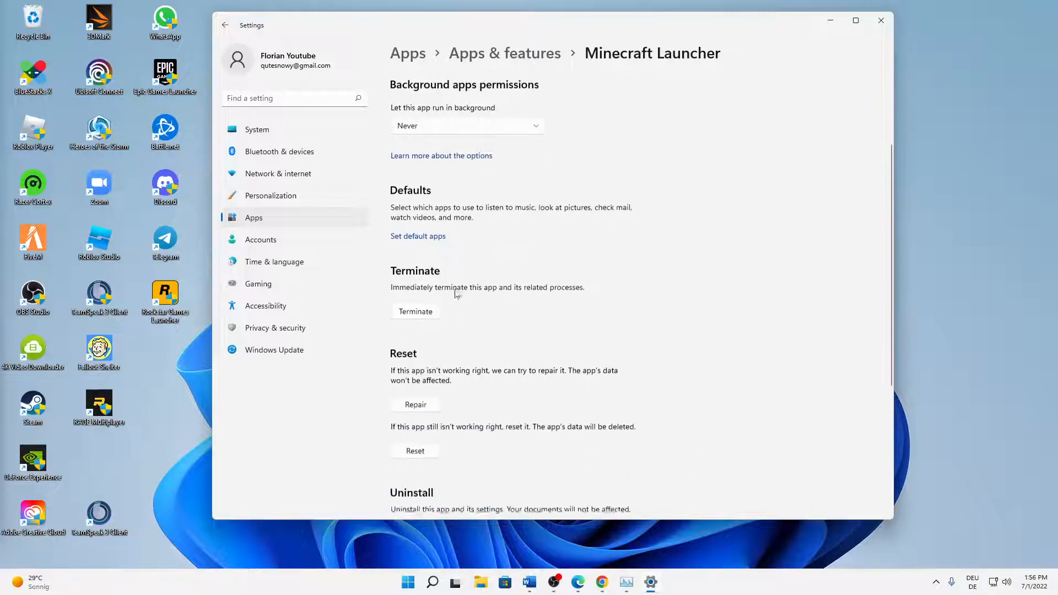
scroll("down", 3)
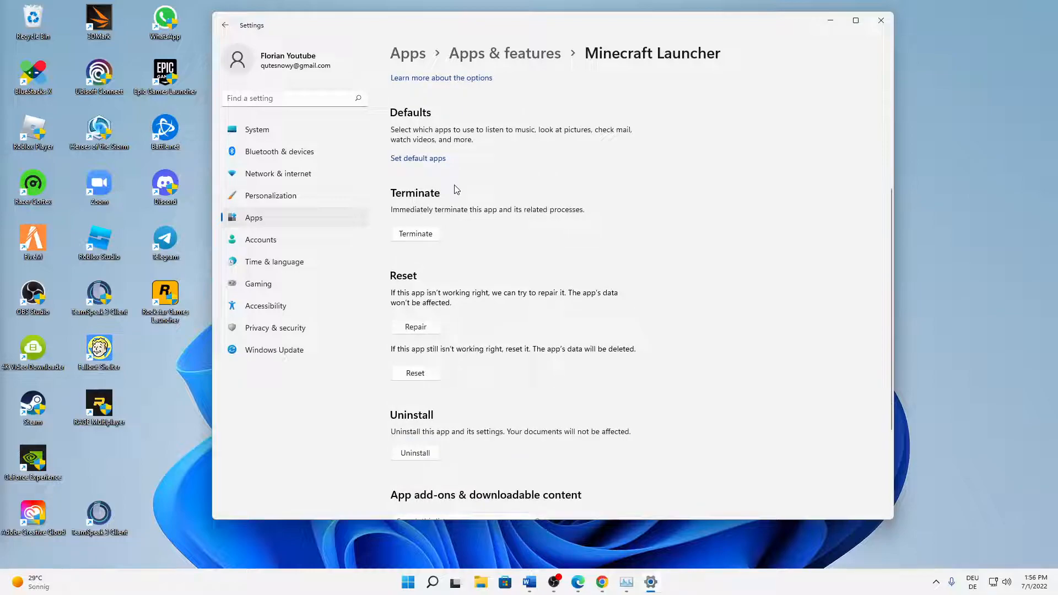
scroll("down", 3)
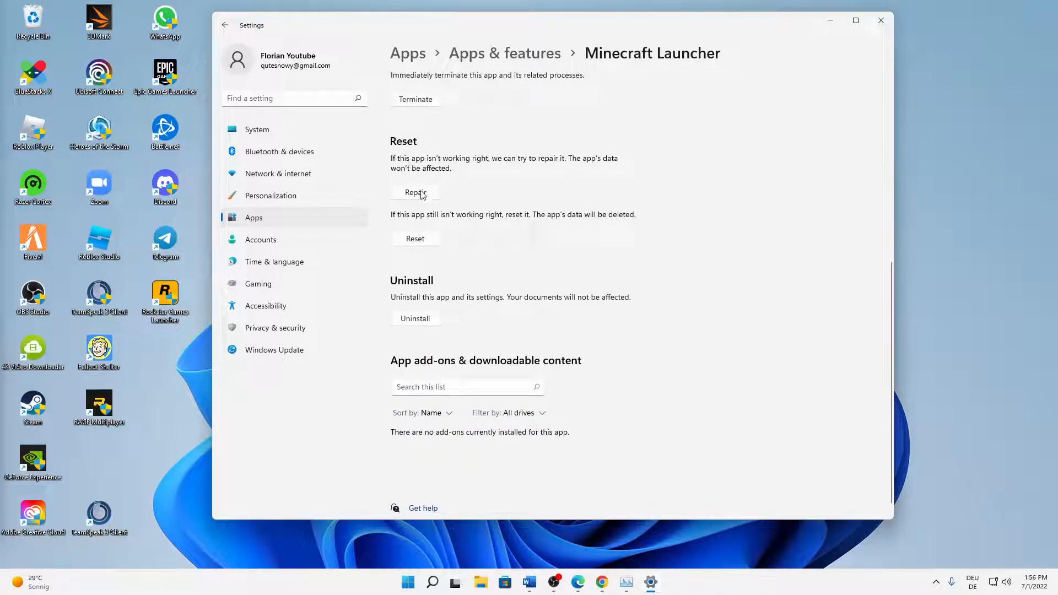
Run Repair, then Reset, on Minecraft Launcher until each shows a checkmark
left_click(415, 193)
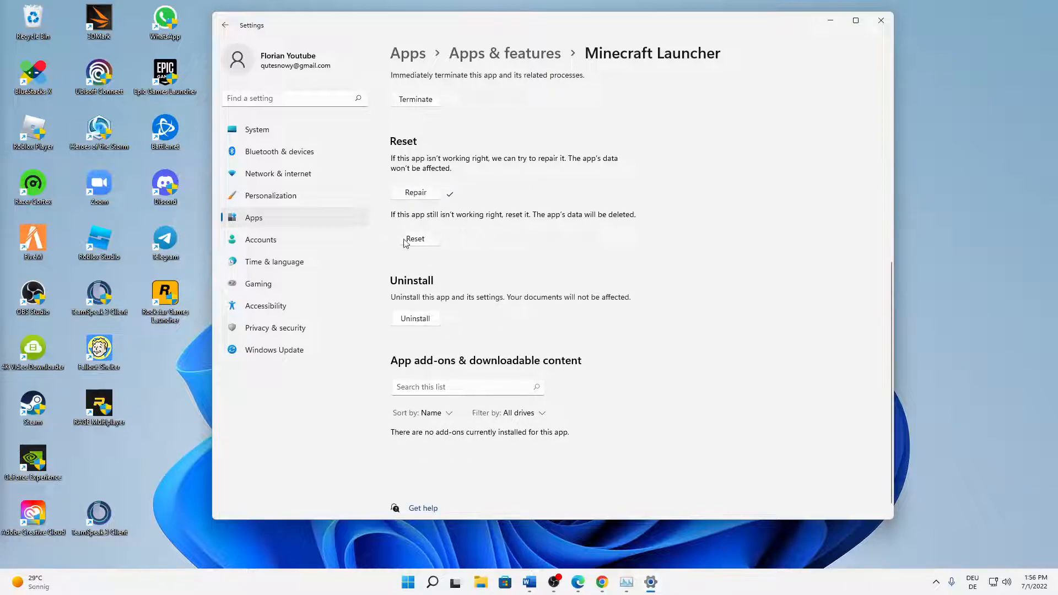
left_click(415, 238)
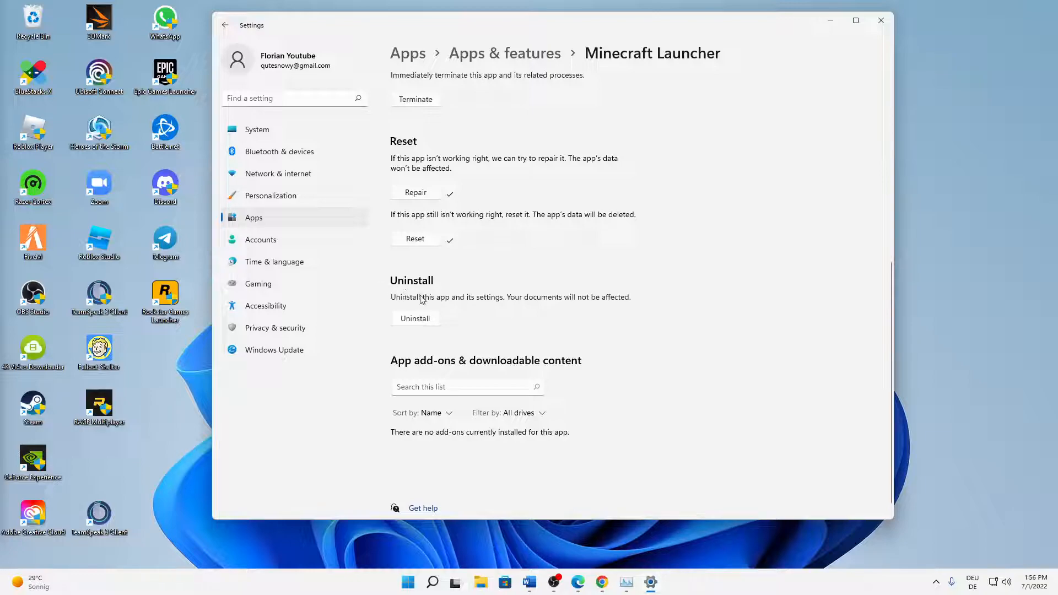
mouse_move(398, 324)
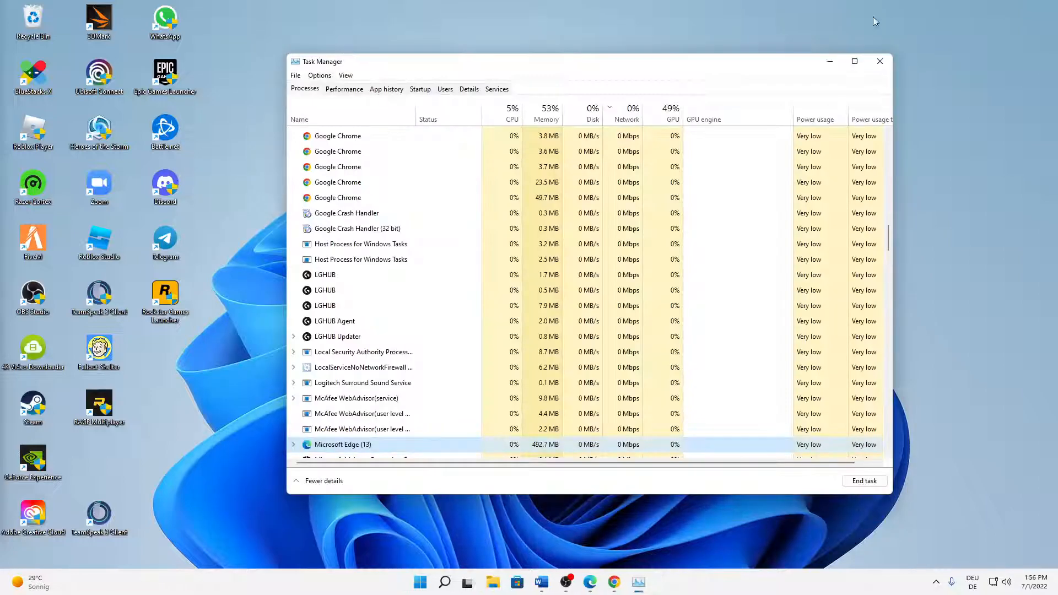
Close the Task Manager window using its title-bar X
left_click(880, 61)
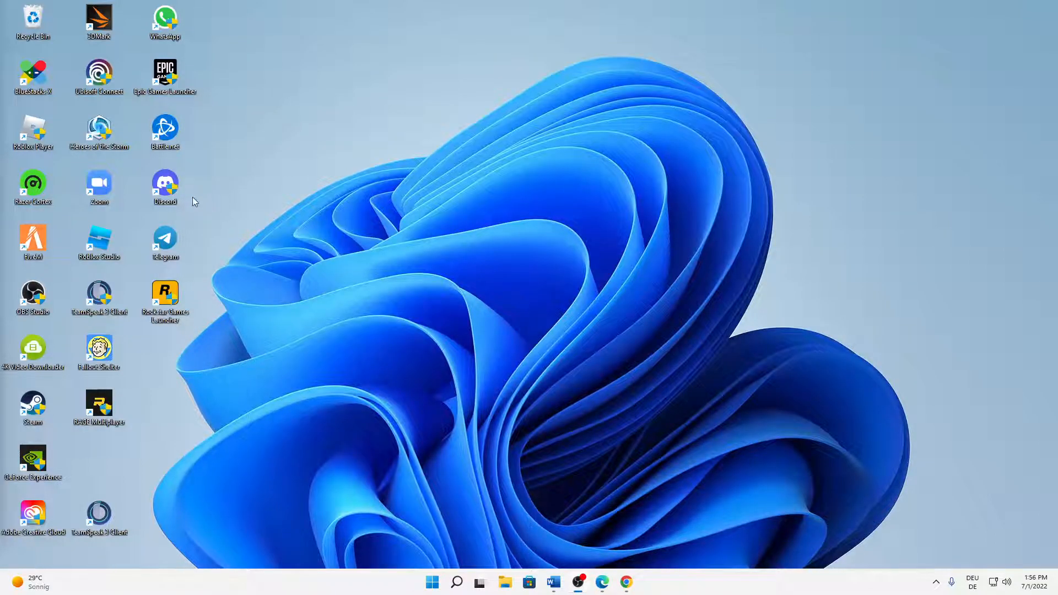
mouse_move(191, 148)
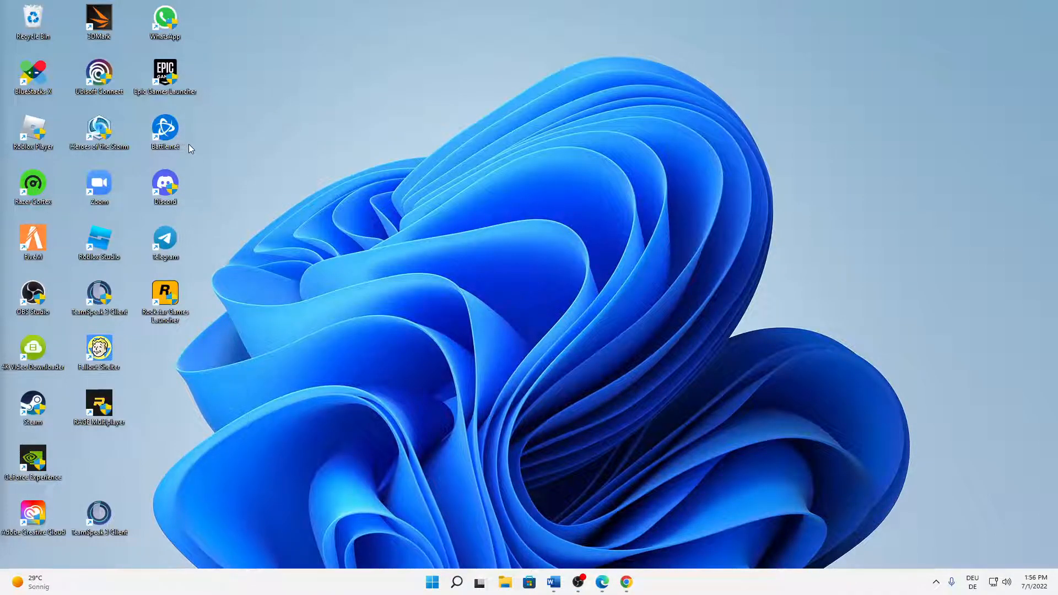